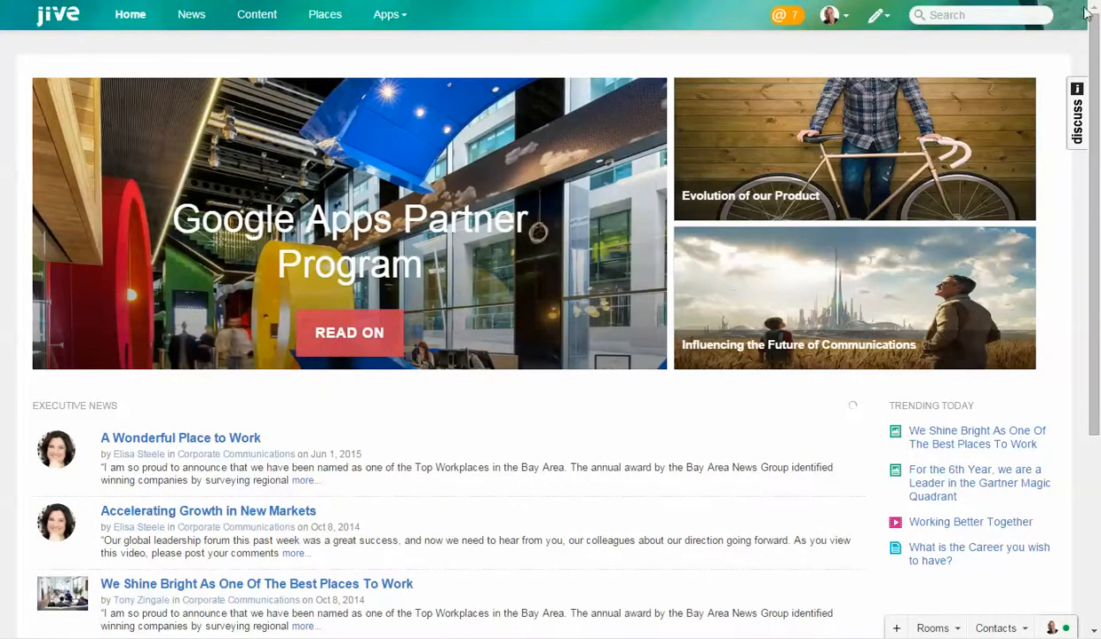
Search all of Jive for 'mobile' from the top-bar search box
left_click(977, 15)
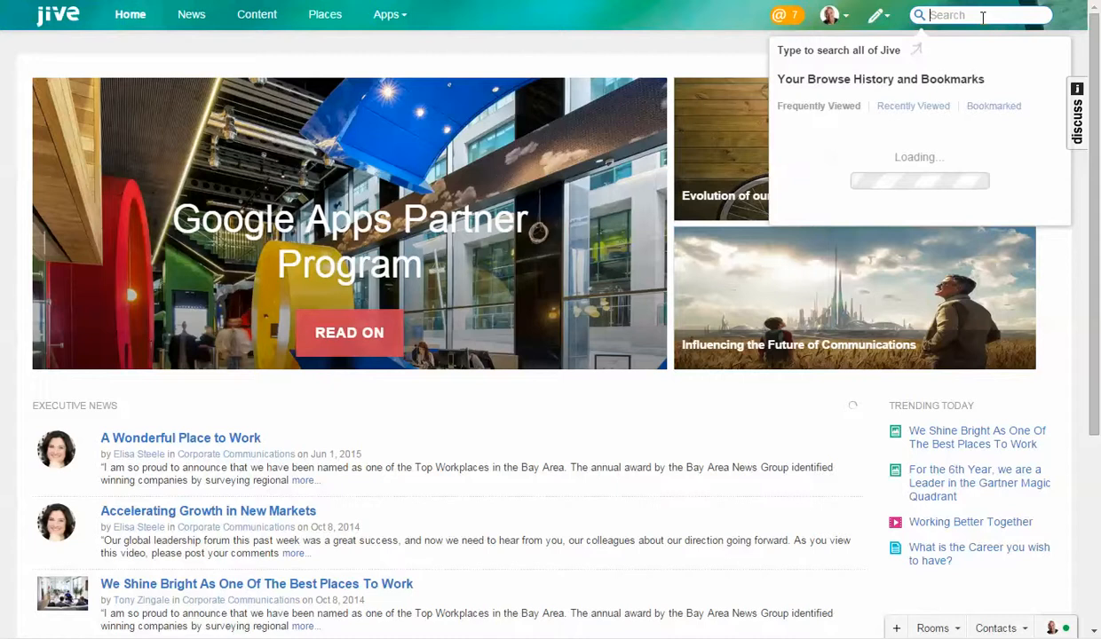
type("mobile")
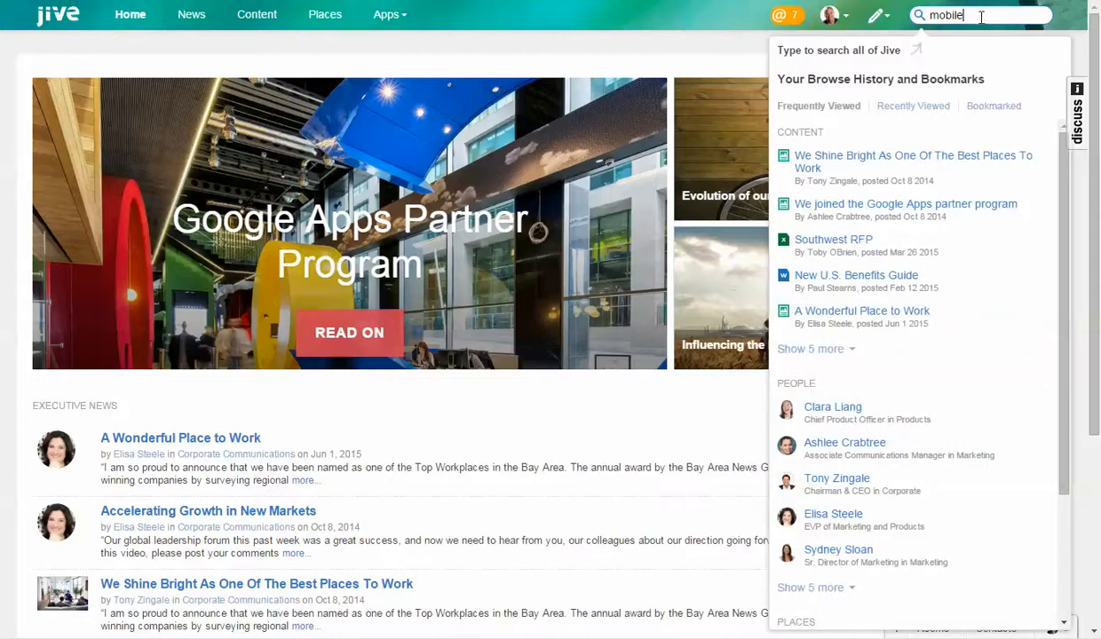
key("Return")
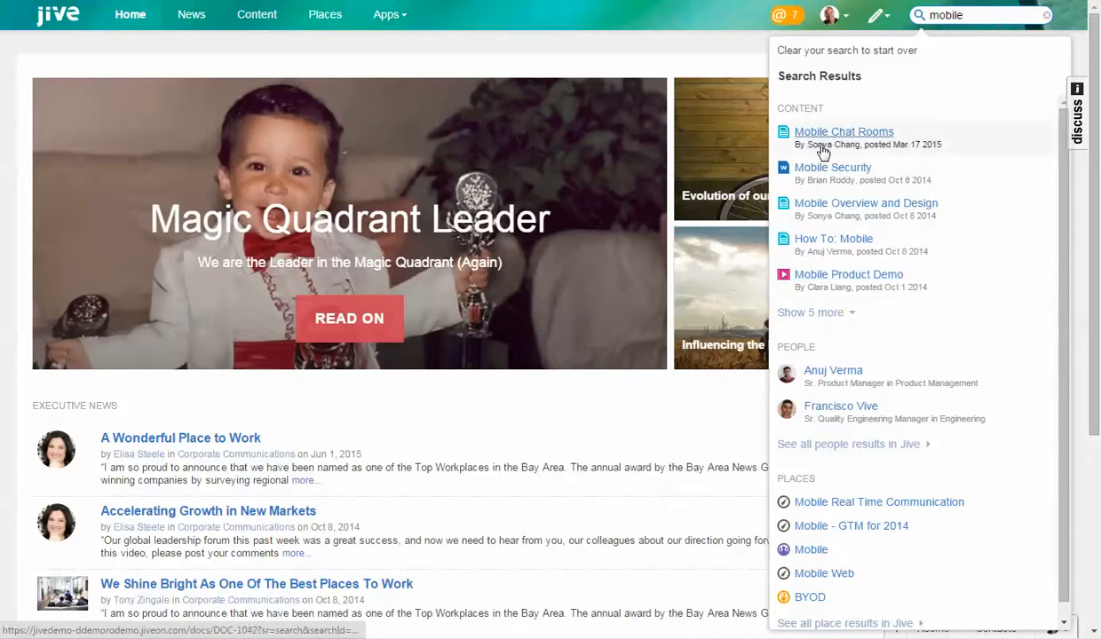
mouse_move(840, 405)
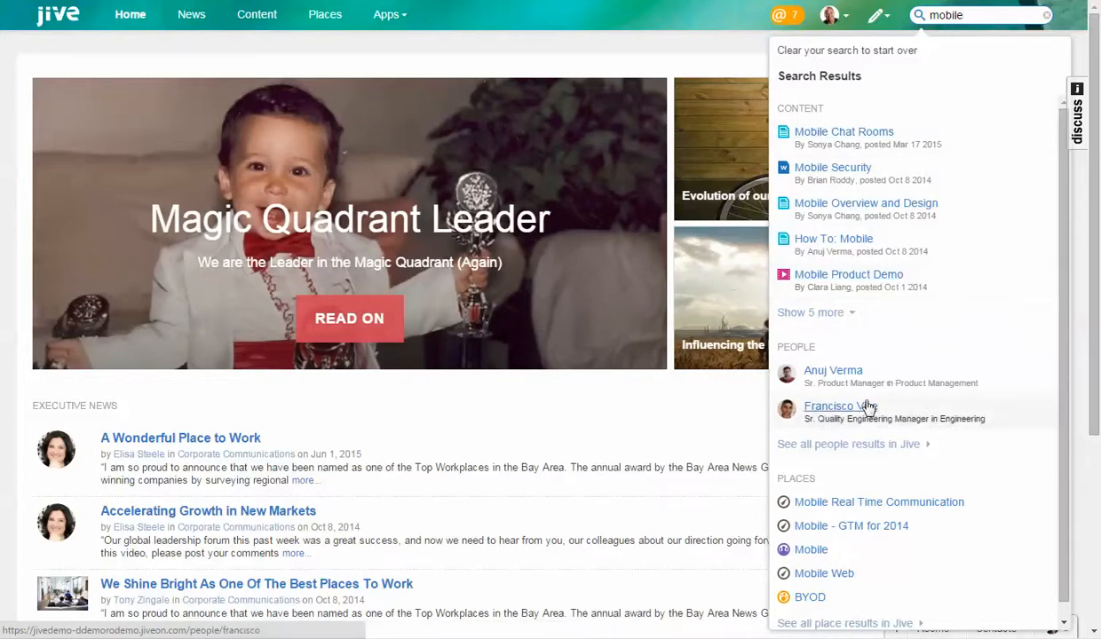
mouse_move(865, 413)
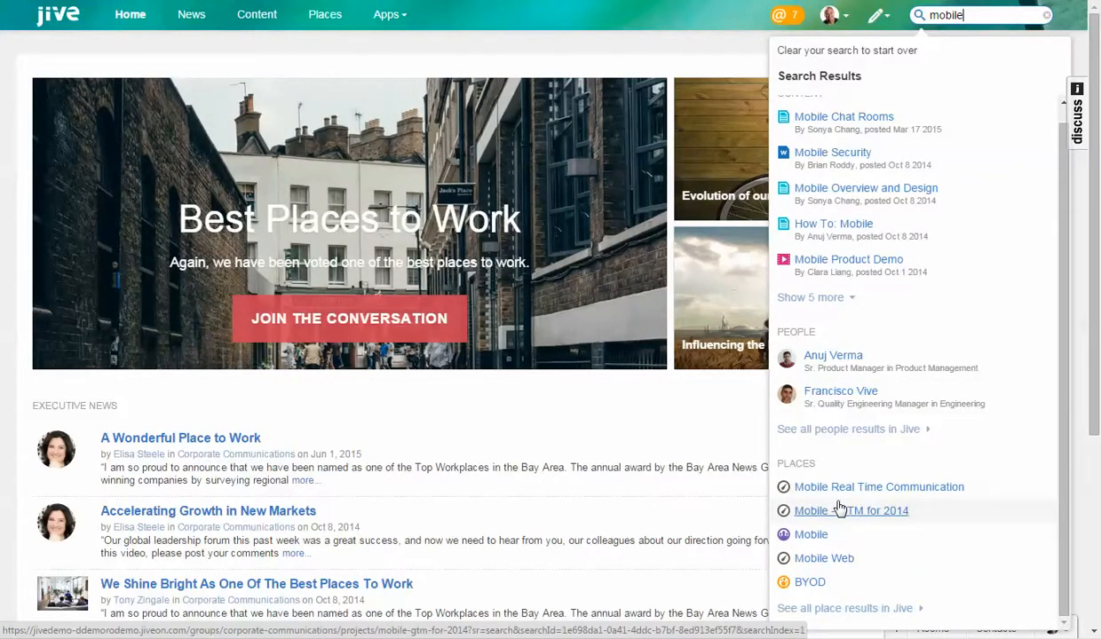
mouse_move(879, 486)
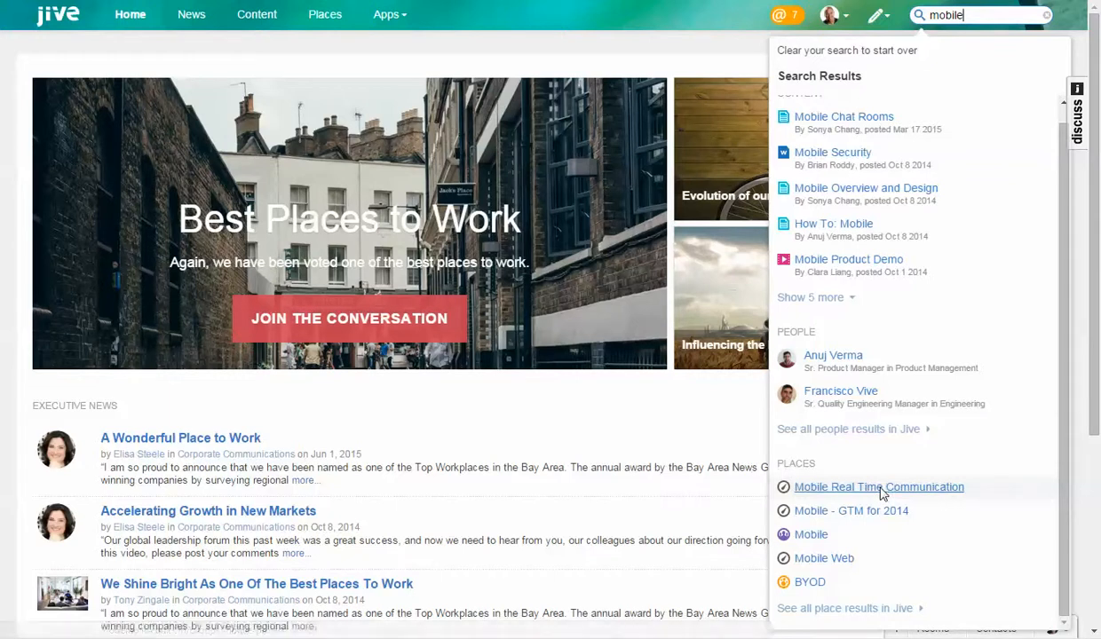
Open the Mobile Real Time Communication place and scroll through its Evernote meeting notes
left_click(877, 486)
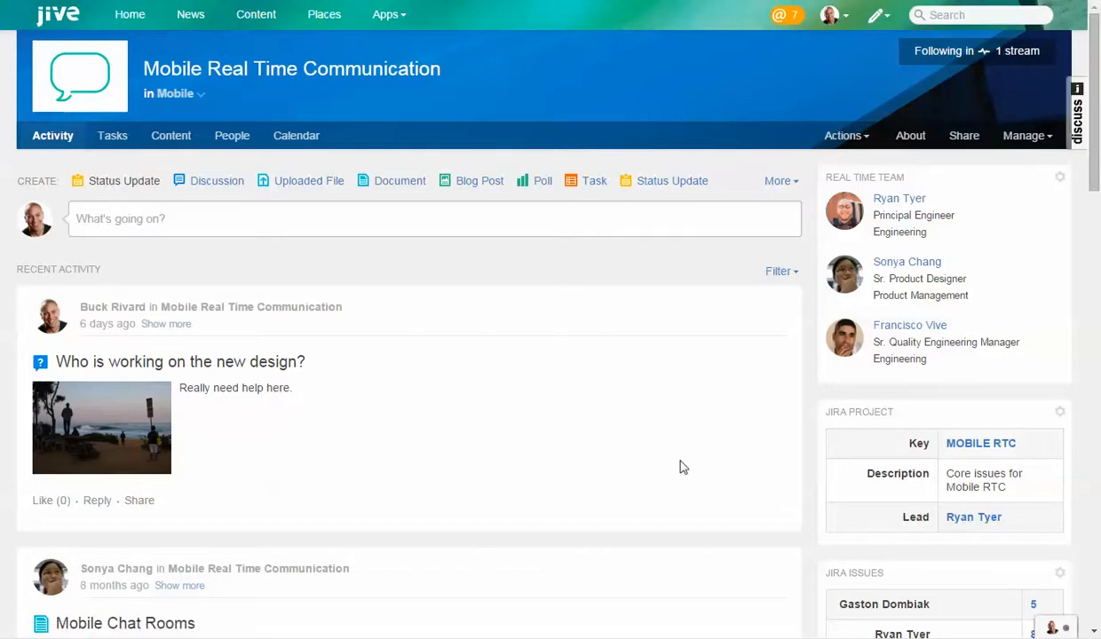
scroll("down", 3)
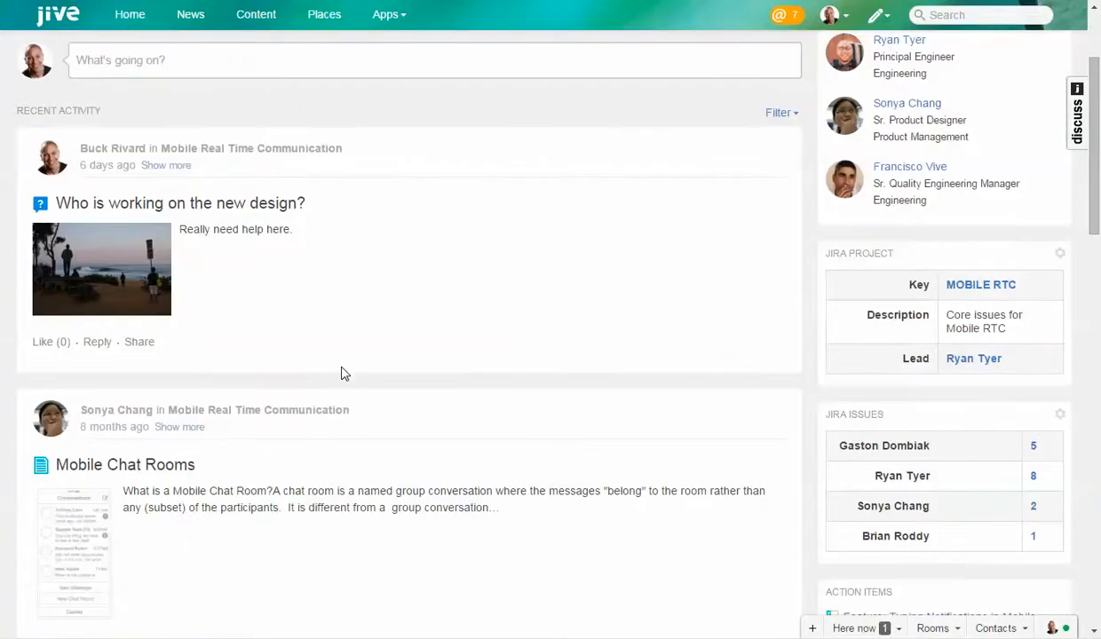
scroll("down", 3)
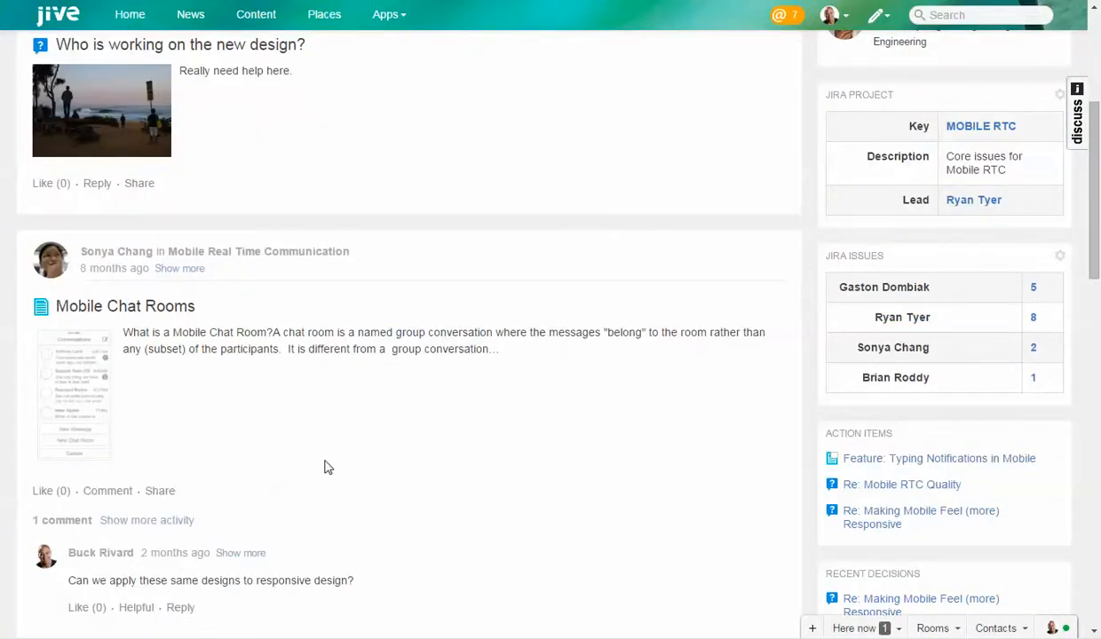
mouse_move(70, 393)
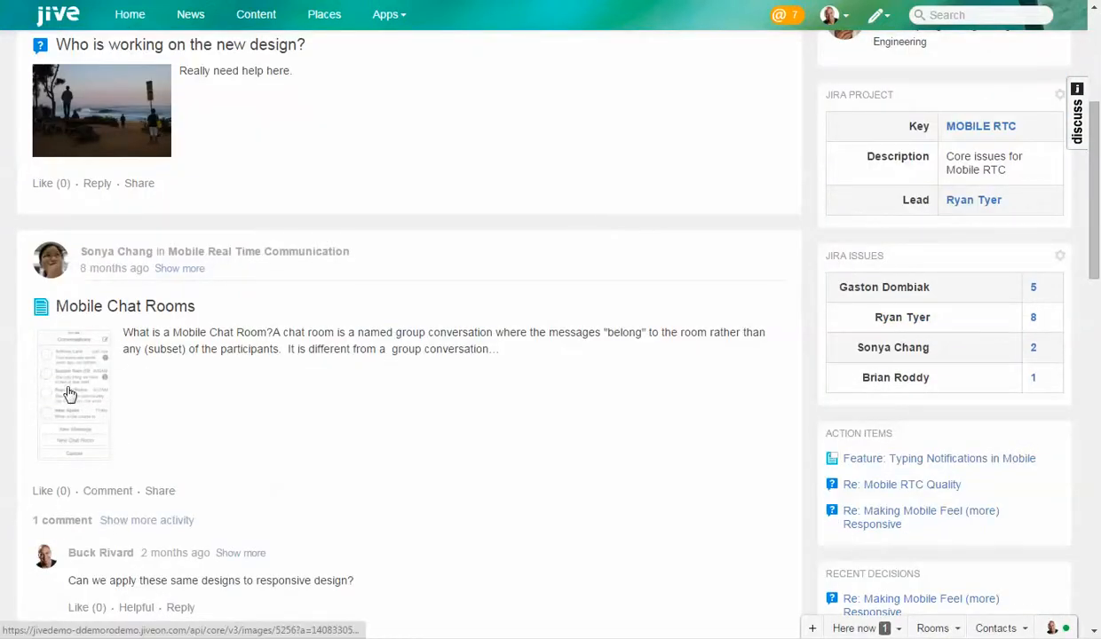
scroll("down", 3)
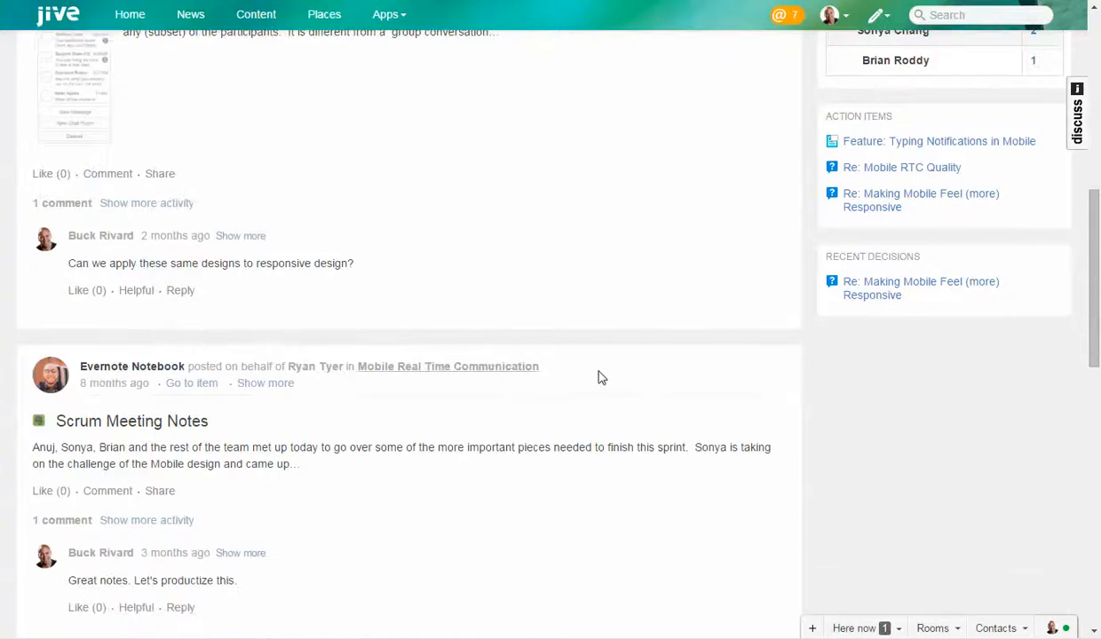
mouse_move(613, 377)
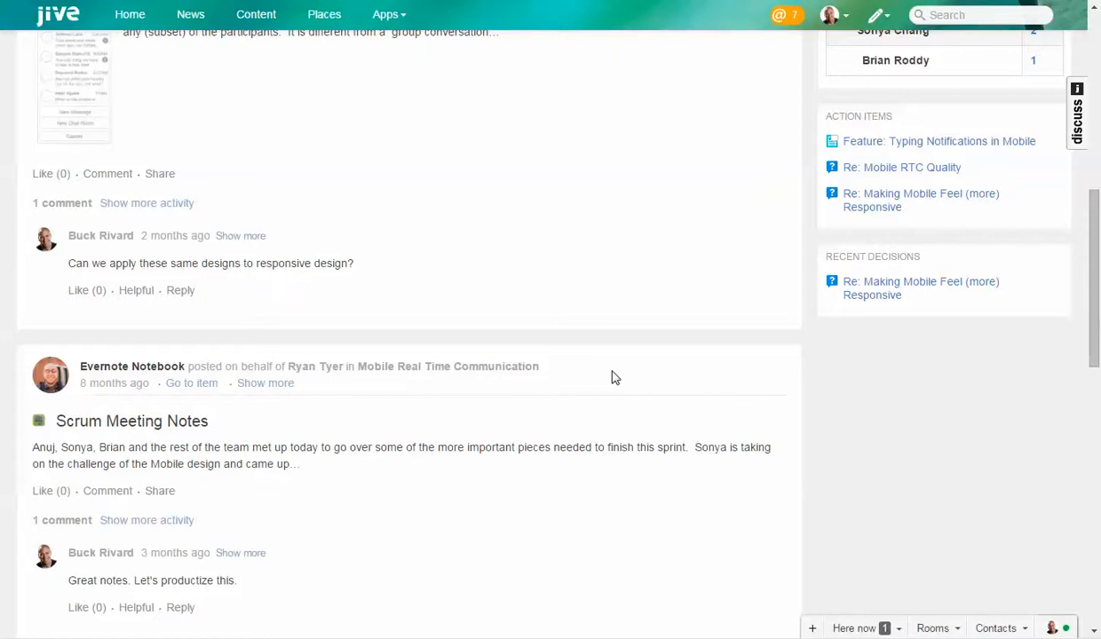
scroll("down", 3)
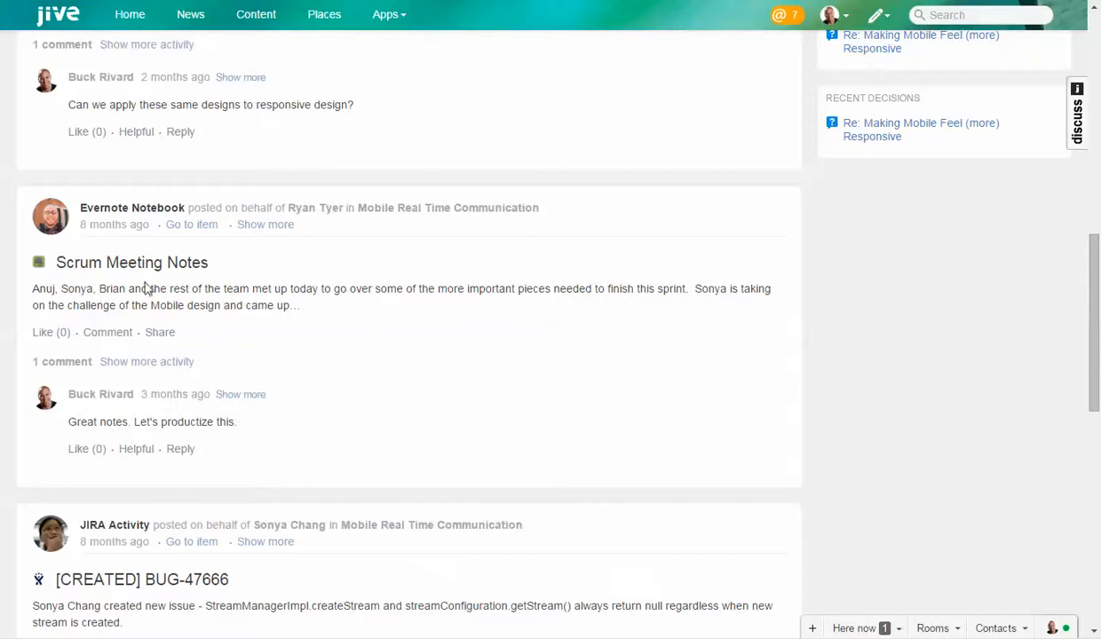
mouse_move(130, 345)
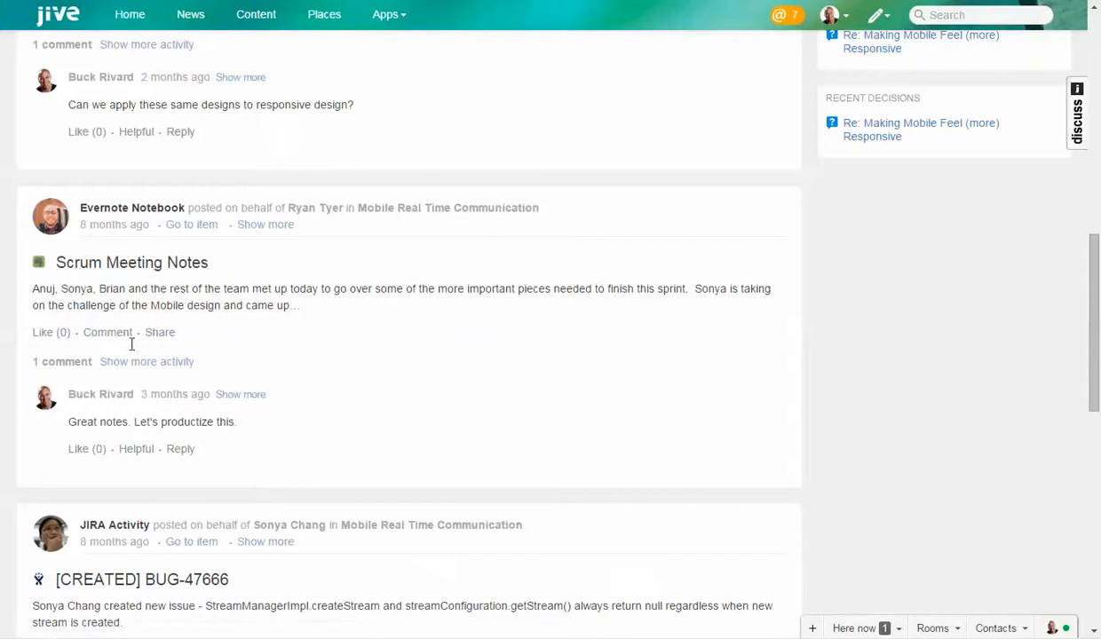
mouse_move(127, 420)
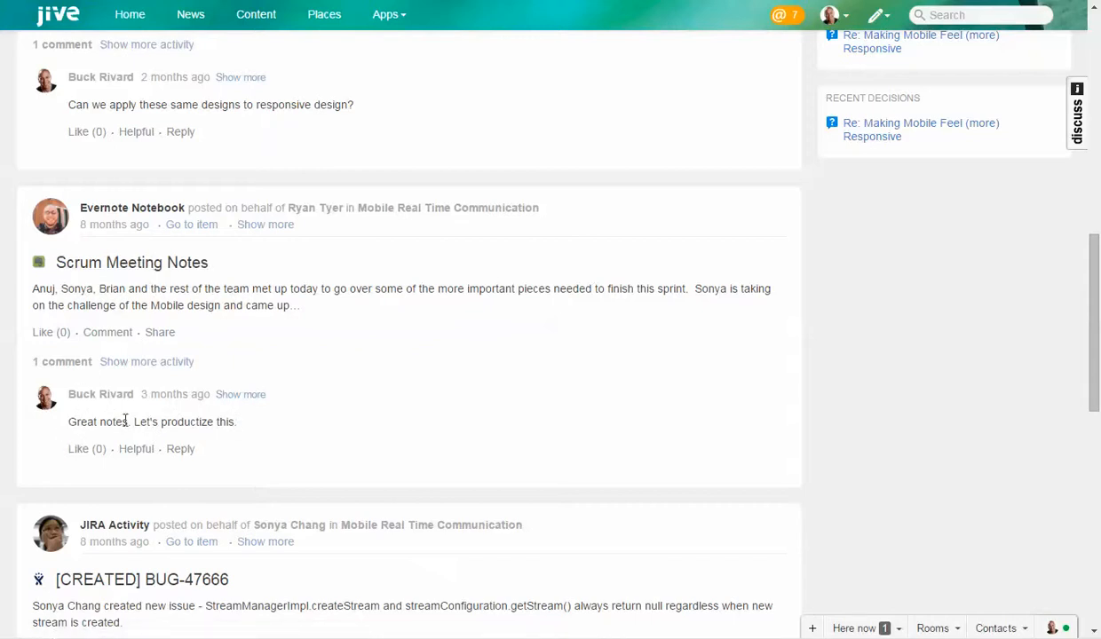
Select the comment about productizing the notes, then scroll to the BUG-47666 JIRA posts
triple_click(152, 421)
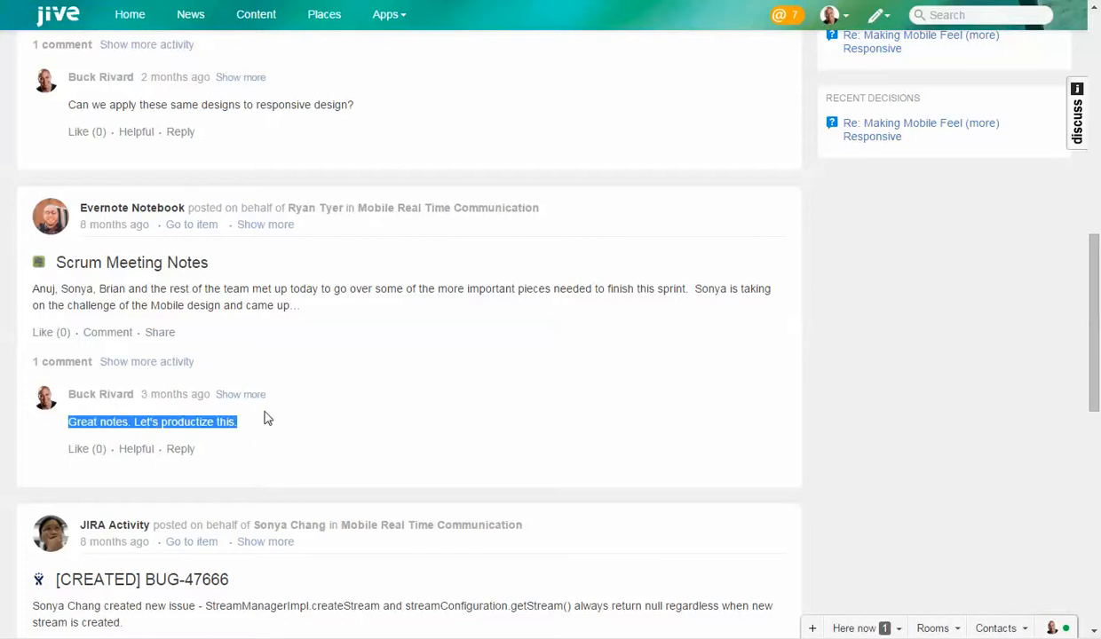
scroll("down", 3)
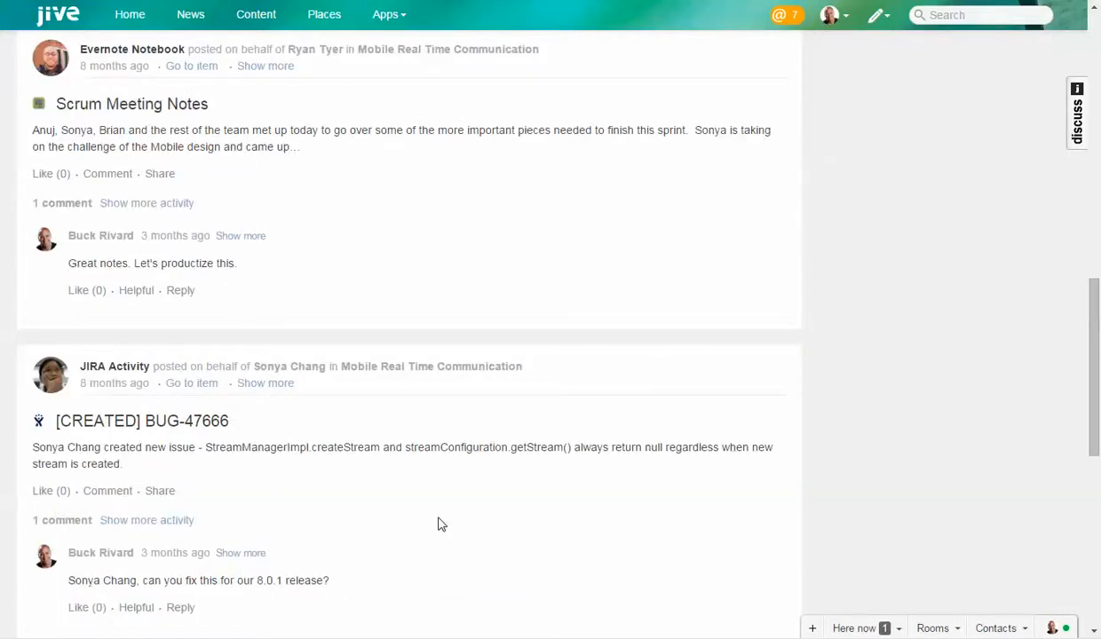
scroll("down", 3)
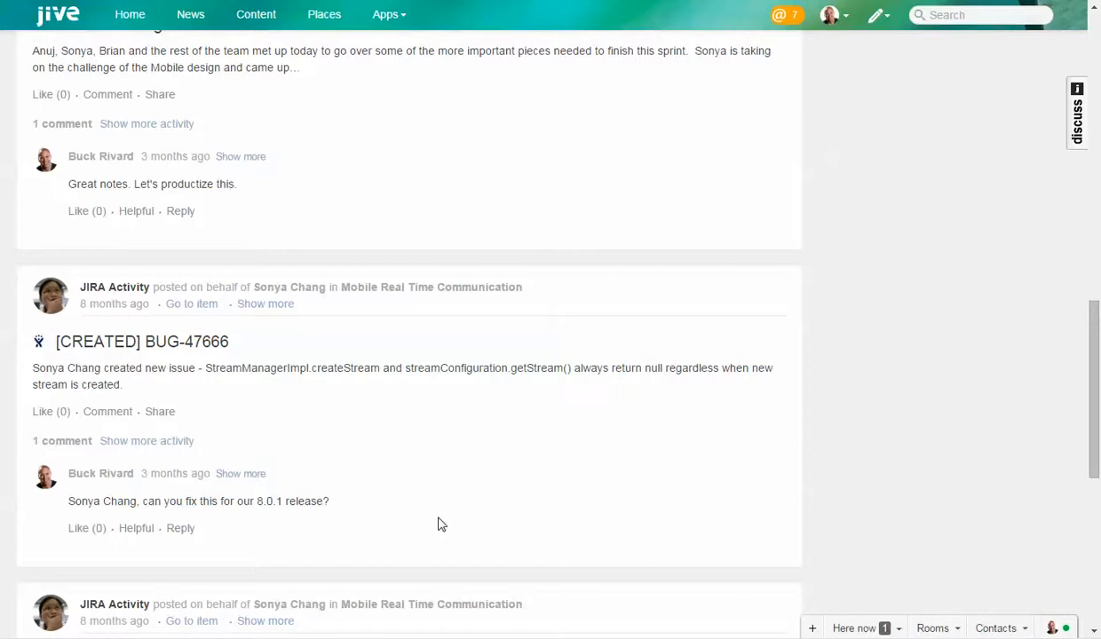
scroll("down", 3)
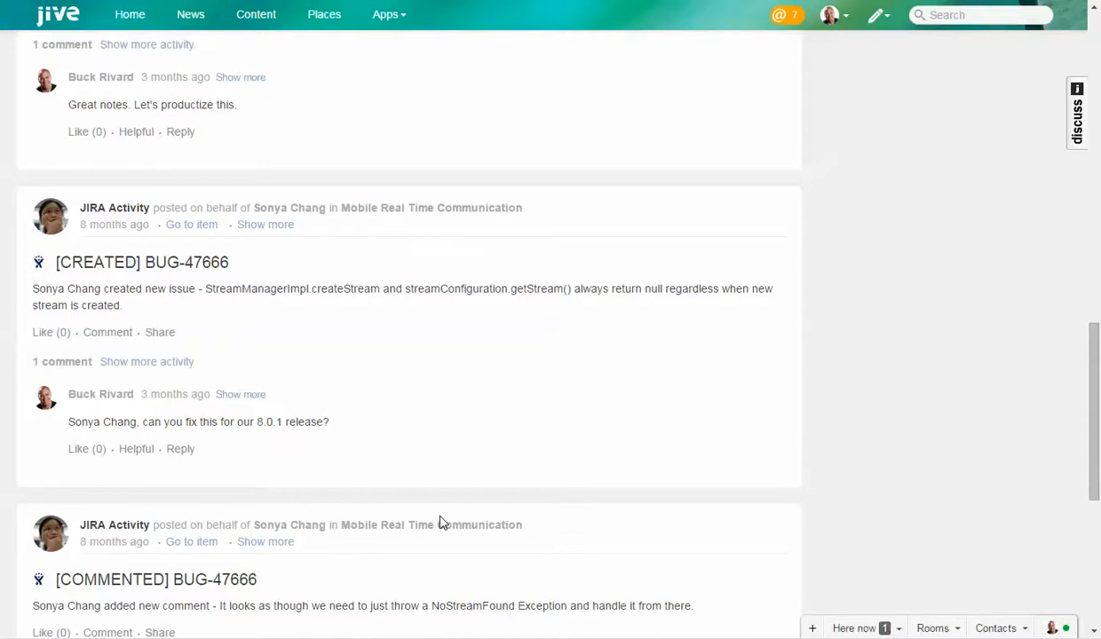
mouse_move(917, 455)
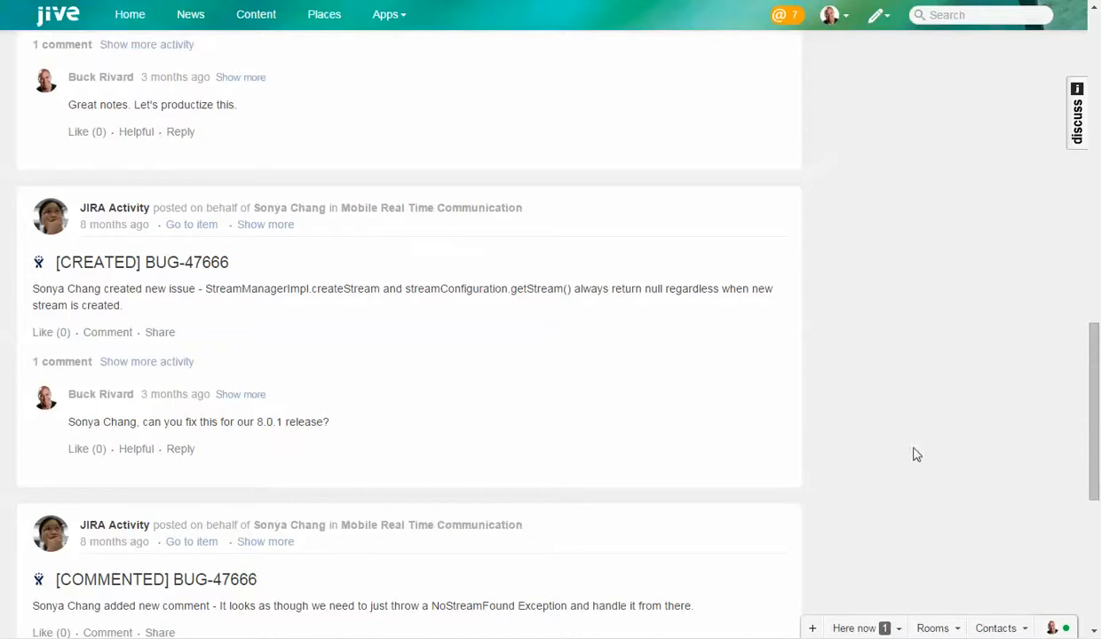
mouse_move(917, 468)
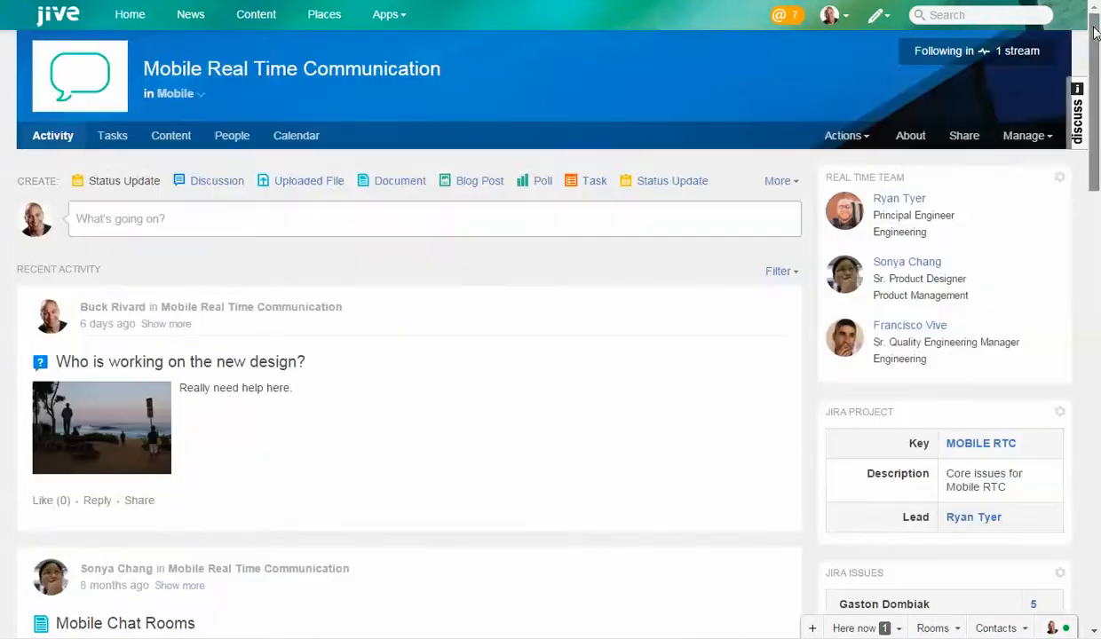
Scroll past the JIRA Project and JIRA Issues widgets, then back toward the top
scroll("down", 3)
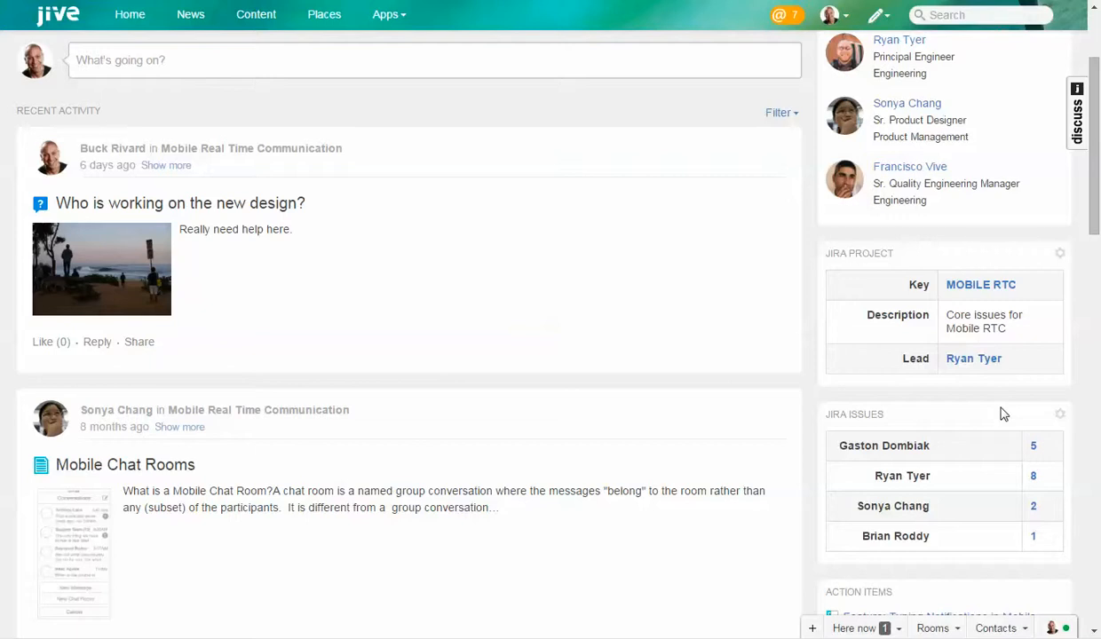
mouse_move(861, 437)
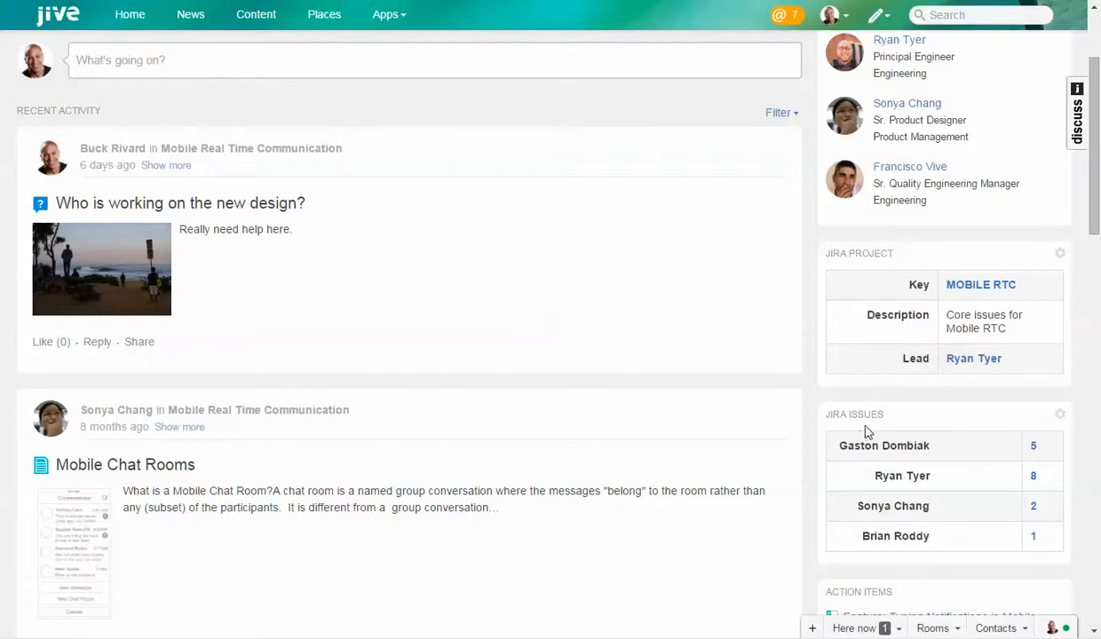
mouse_move(927, 347)
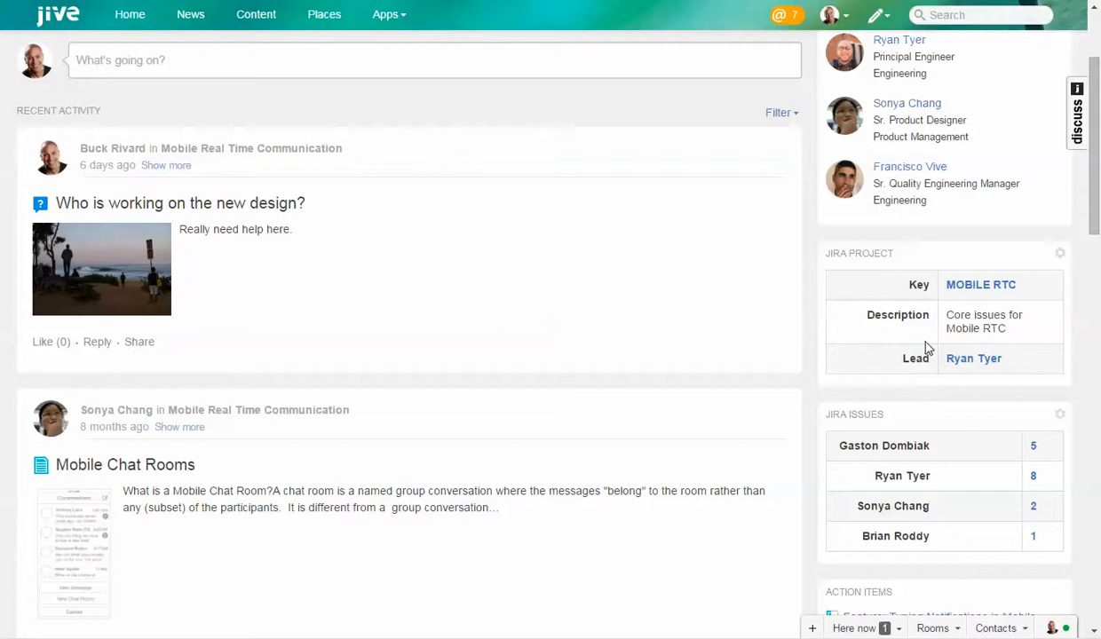
mouse_move(939, 371)
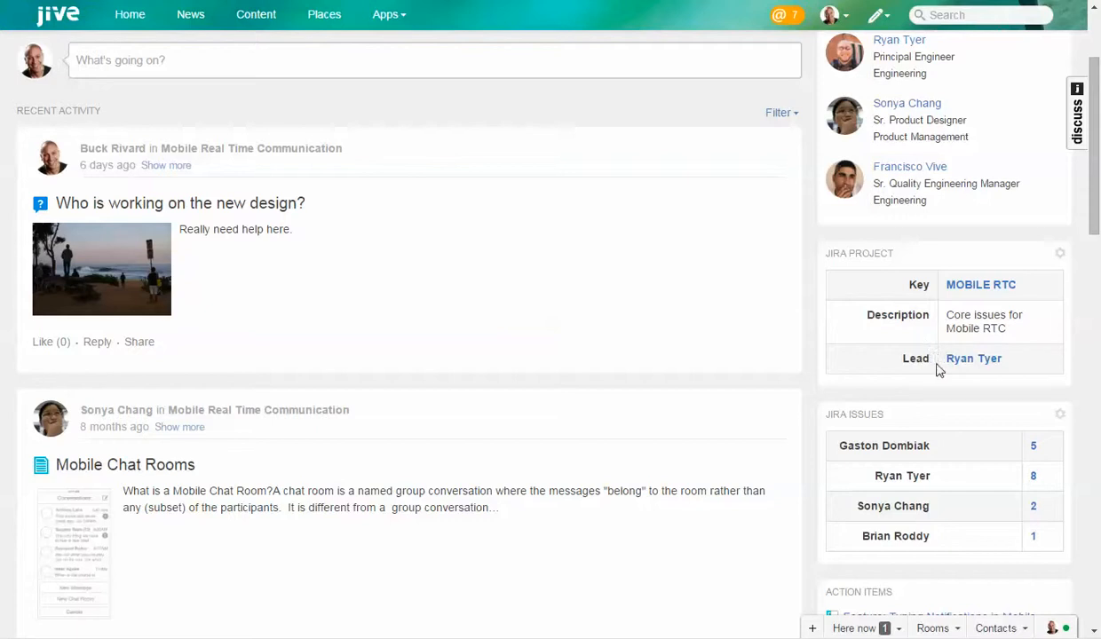
scroll("down", 3)
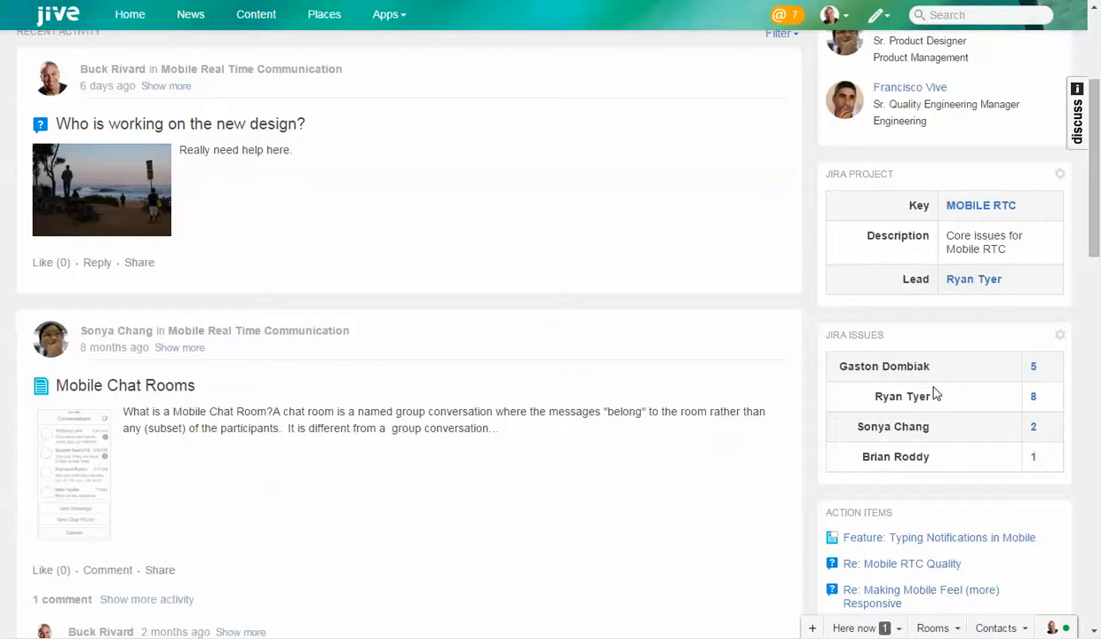
scroll("up", 3)
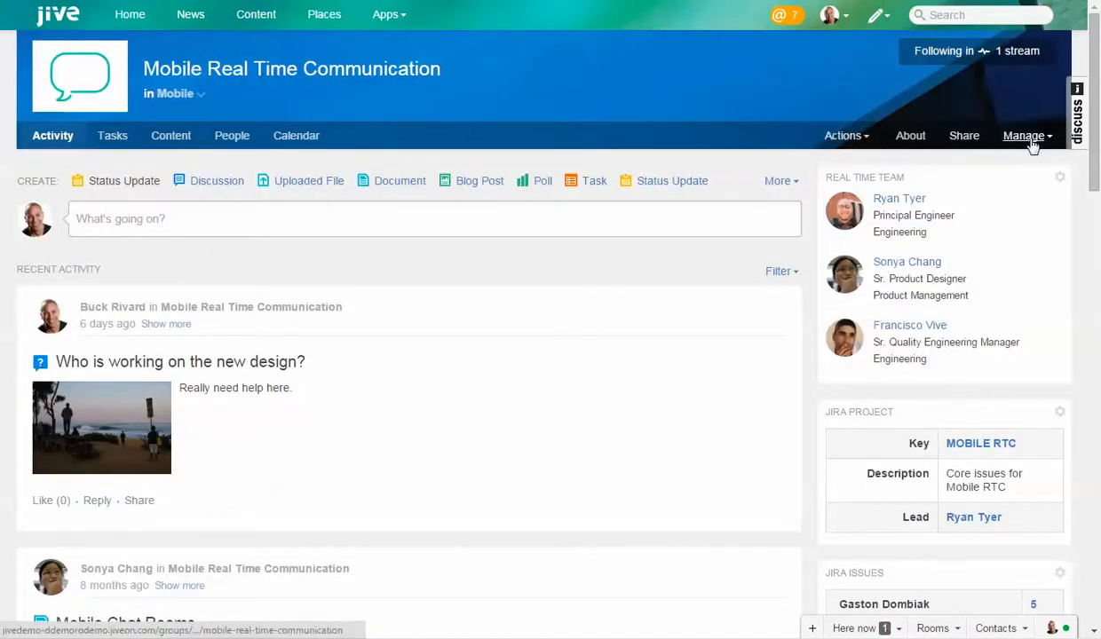
mouse_move(559, 395)
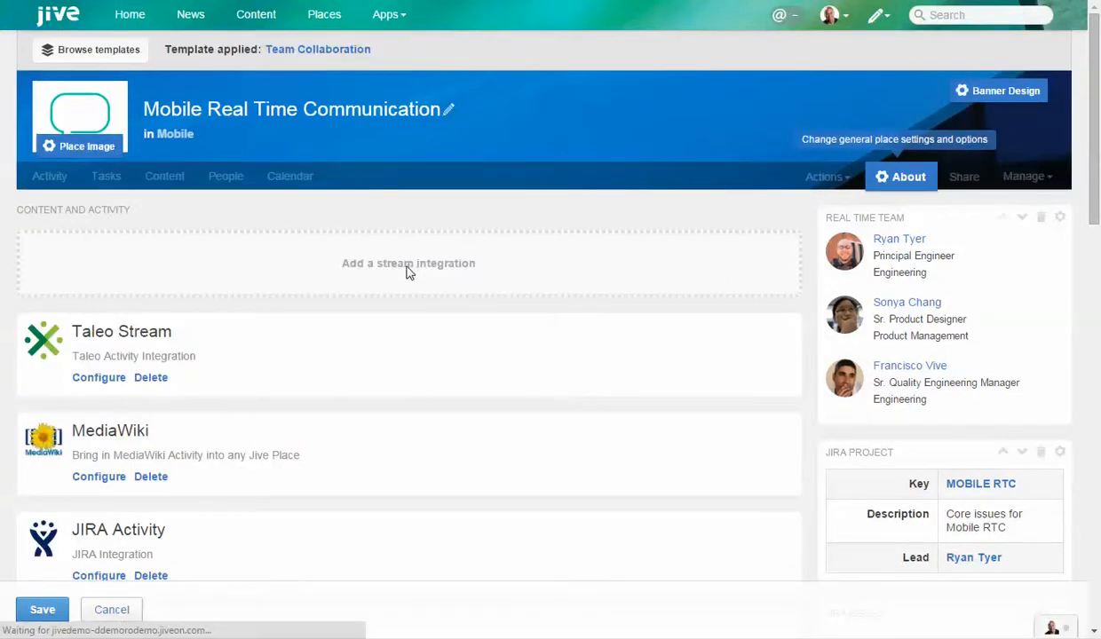
mouse_move(407, 263)
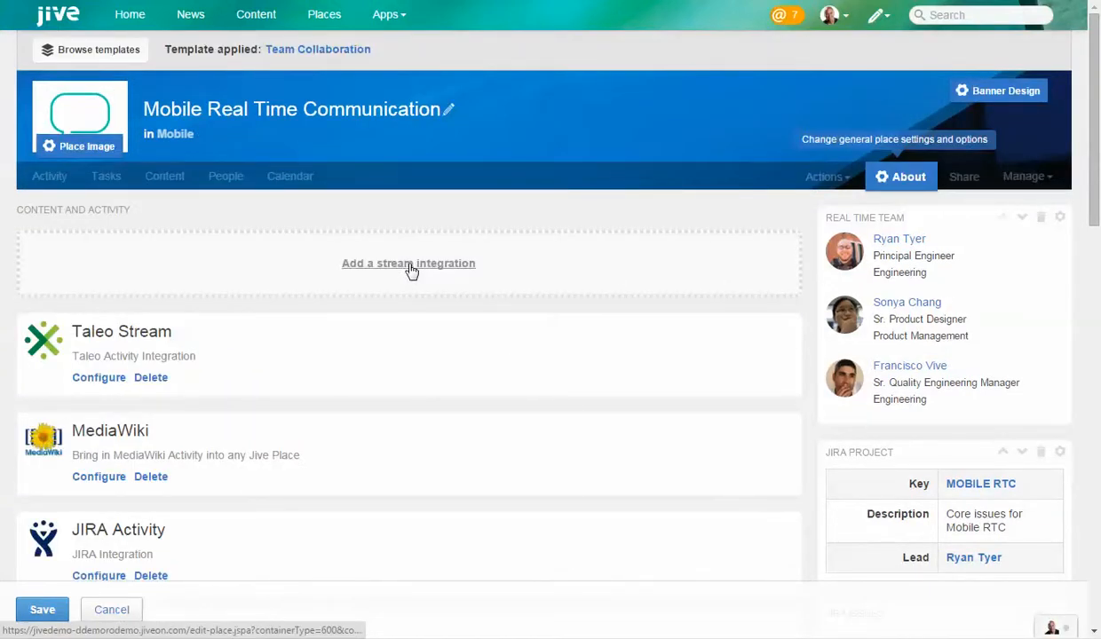
Open 'Add a stream integration' and scroll to Yammer, Salesforce Chatter, Dropbox and Evernote
left_click(408, 263)
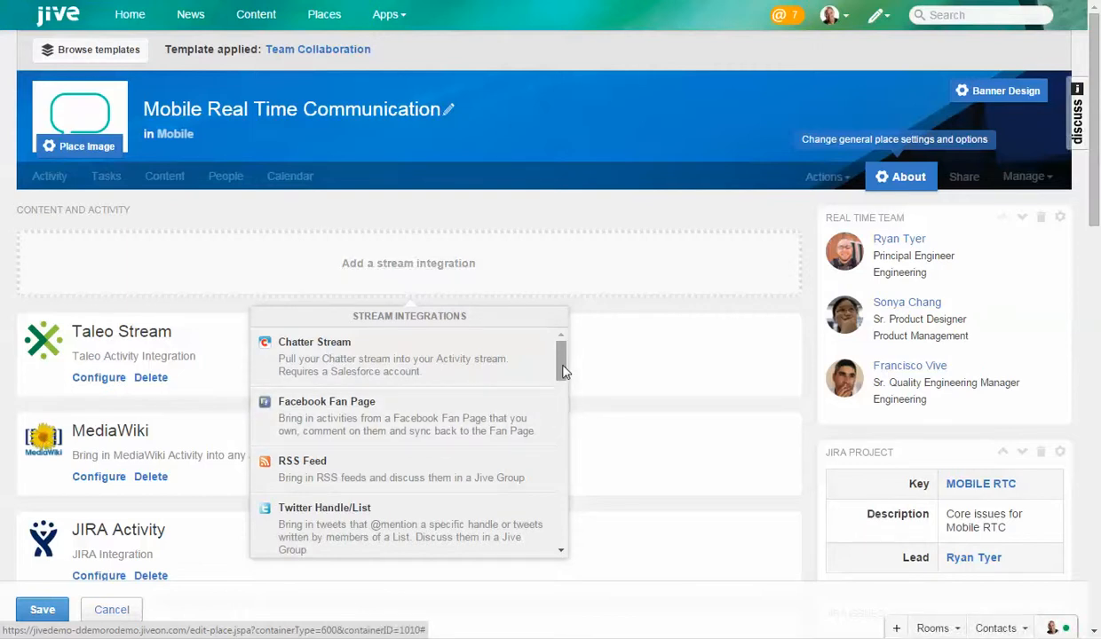
scroll("down", 3)
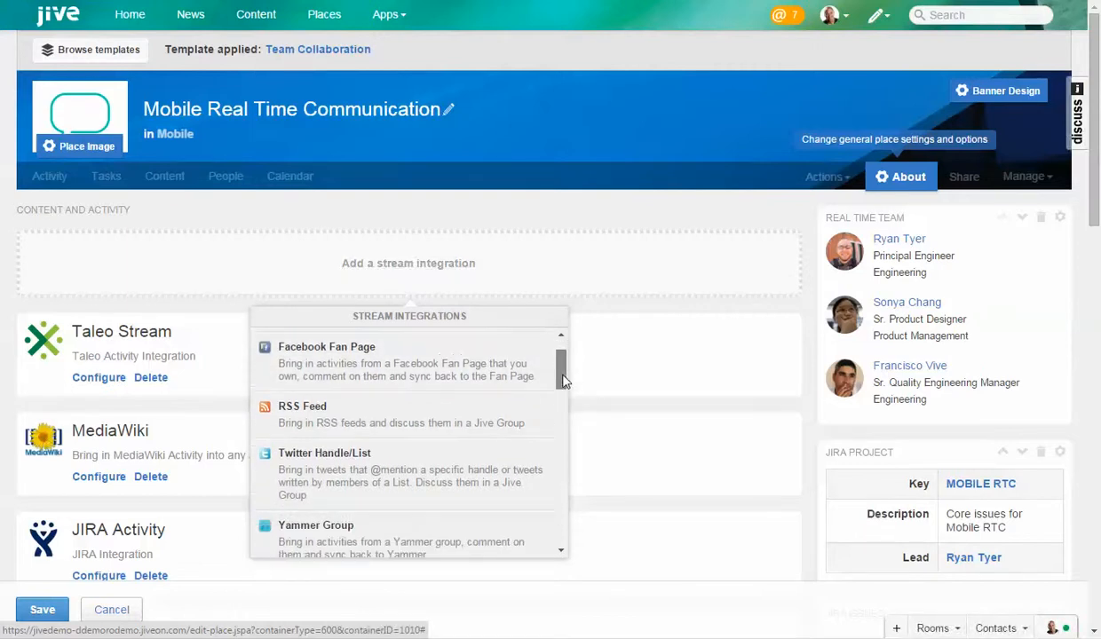
scroll("down", 3)
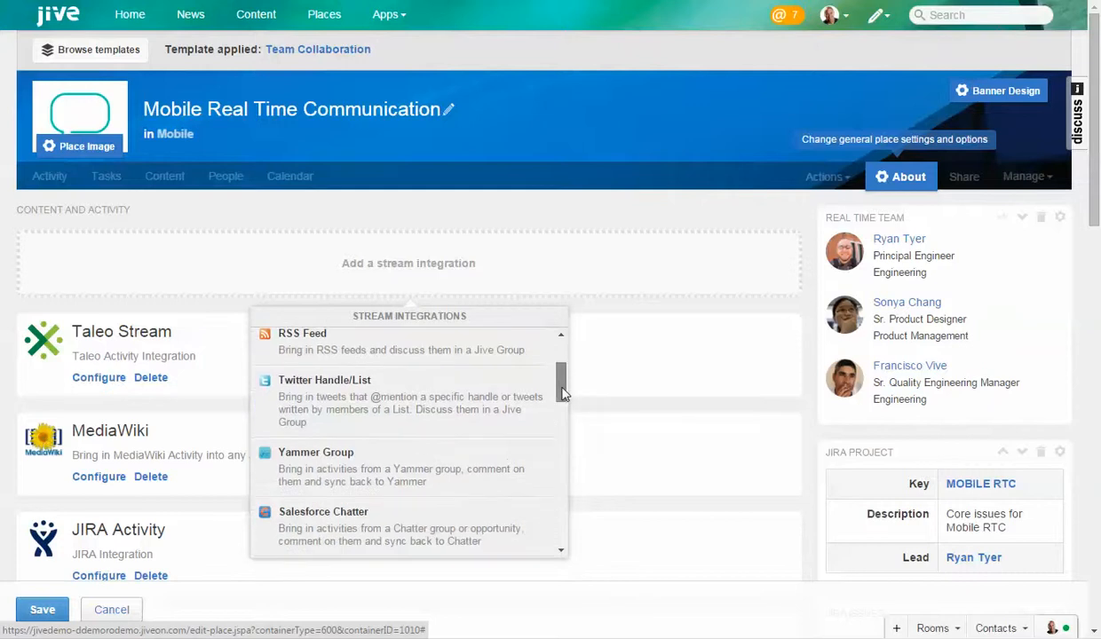
scroll("down", 3)
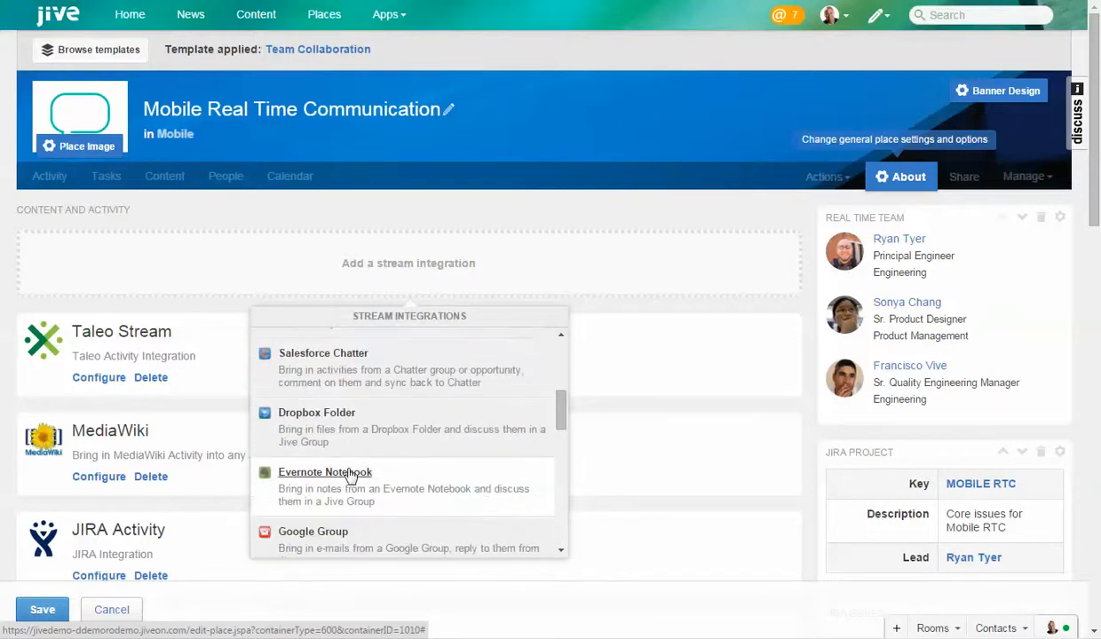
mouse_move(336, 412)
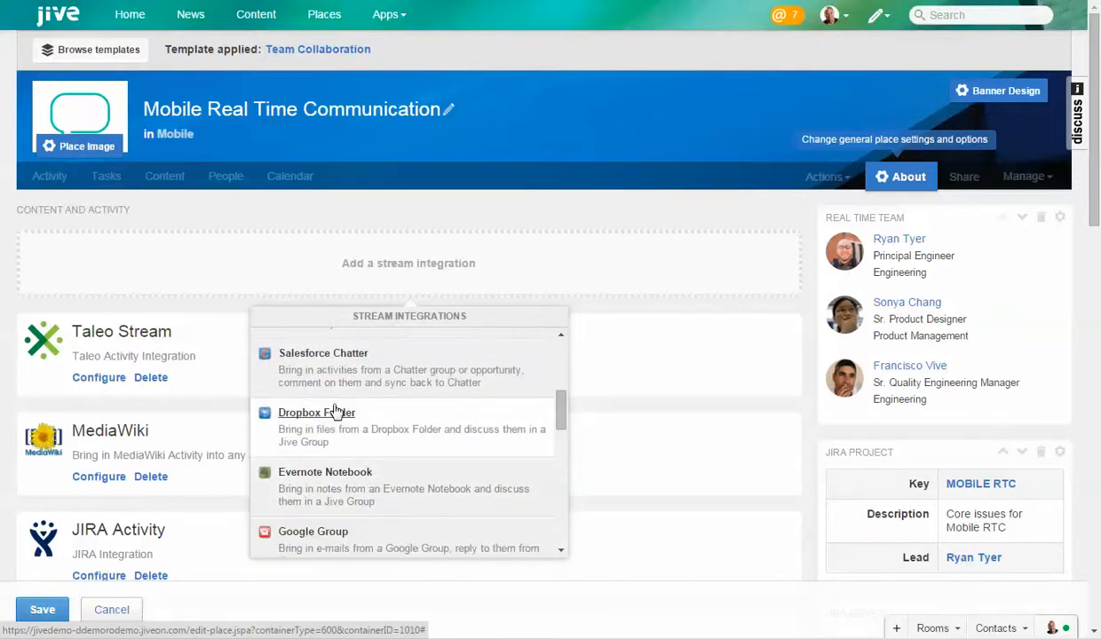
scroll("down", 3)
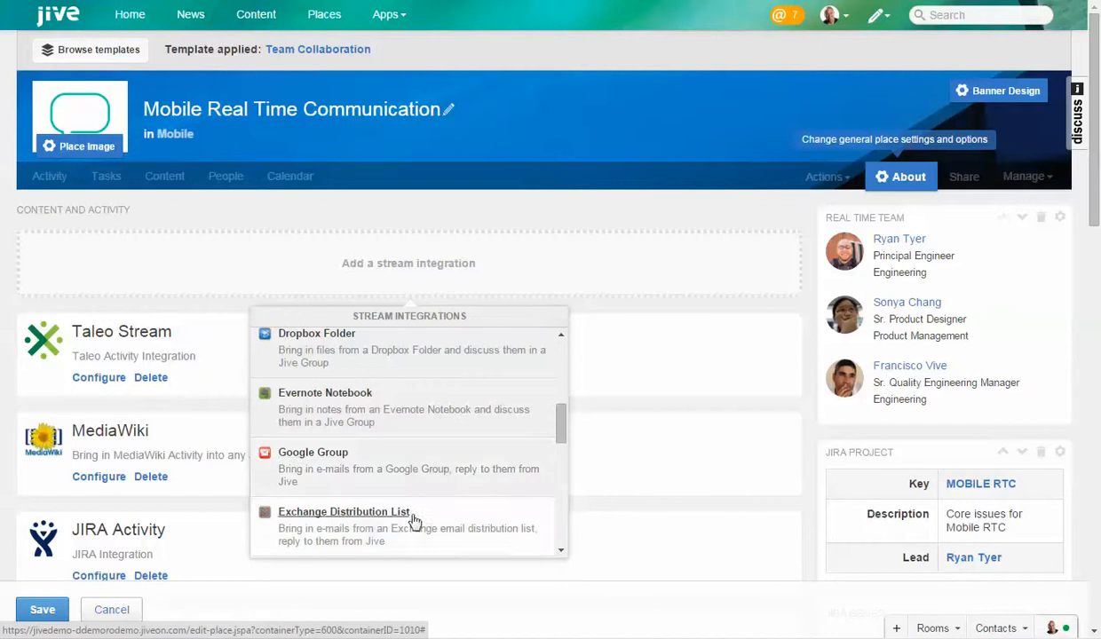
mouse_move(363, 515)
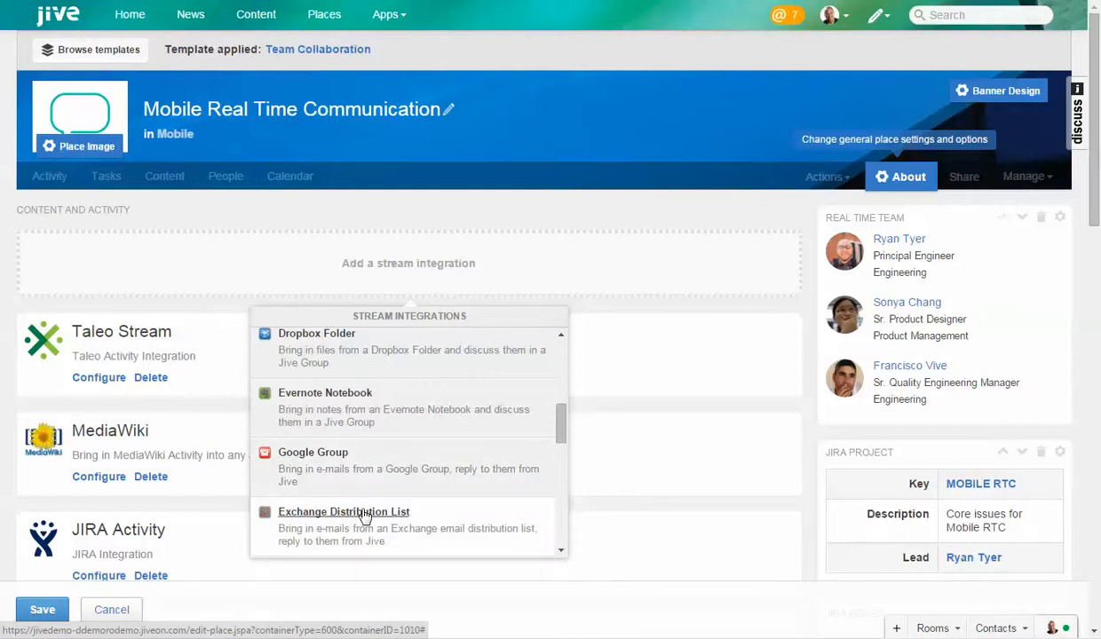